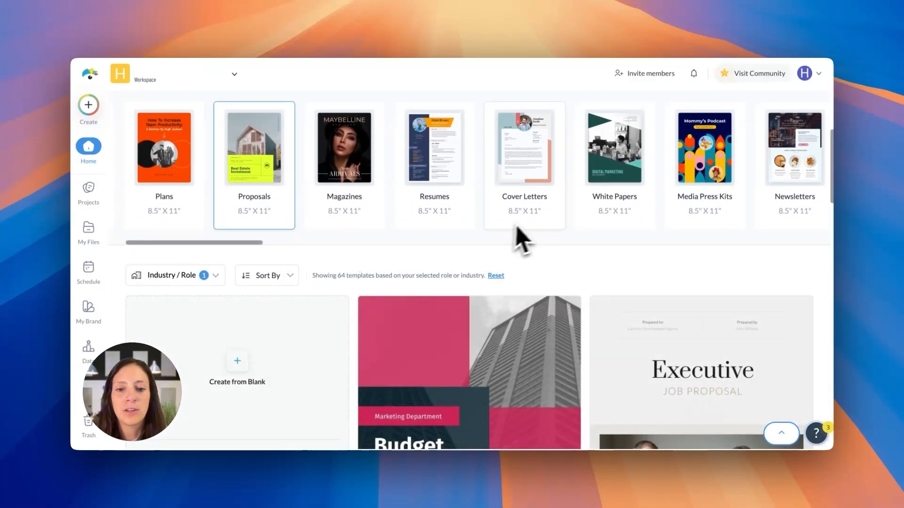
- Filter the template row to Brand Guidelines and scroll through the results
{"action": "scroll", "scroll_direction": "right", "scroll_amount": 3}
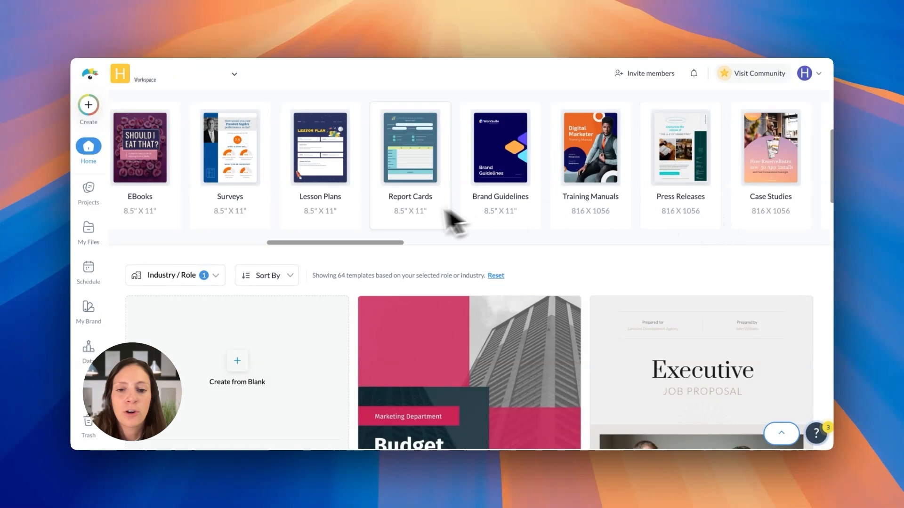
{"action": "left_click", "coordinate": [499, 147]}
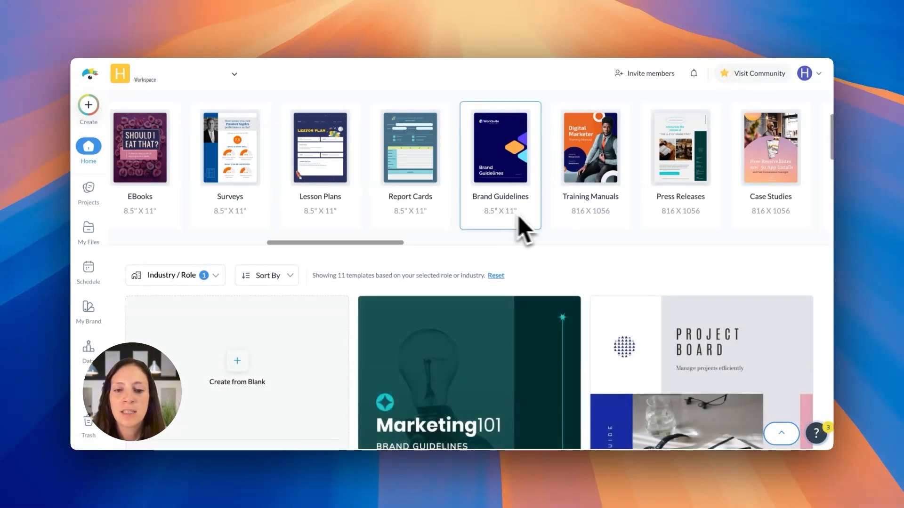
{"action": "scroll", "scroll_direction": "down", "scroll_amount": 3}
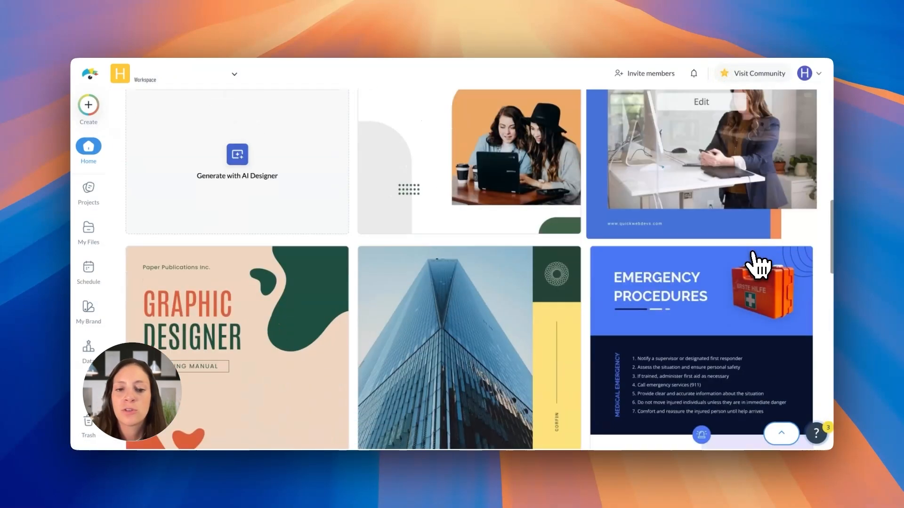
{"action": "scroll", "scroll_direction": "down", "scroll_amount": 3}
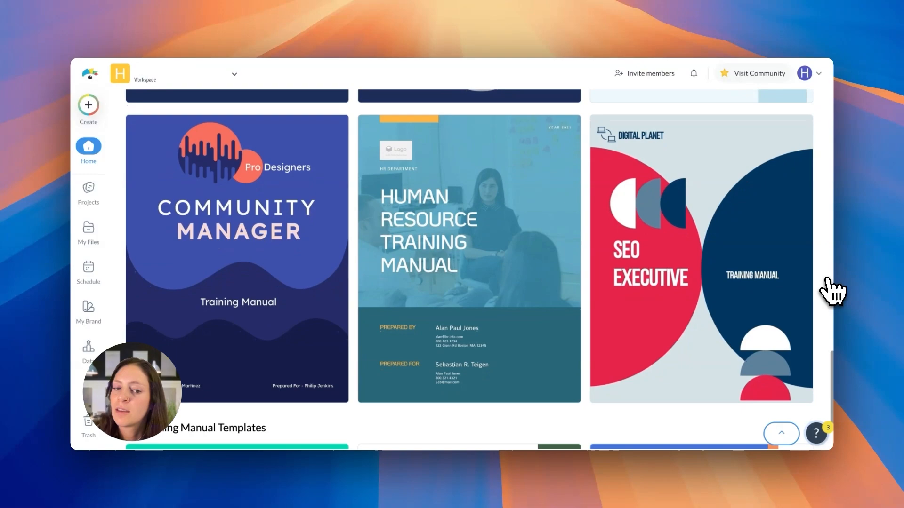
{"action": "scroll", "scroll_direction": "down", "scroll_amount": 3}
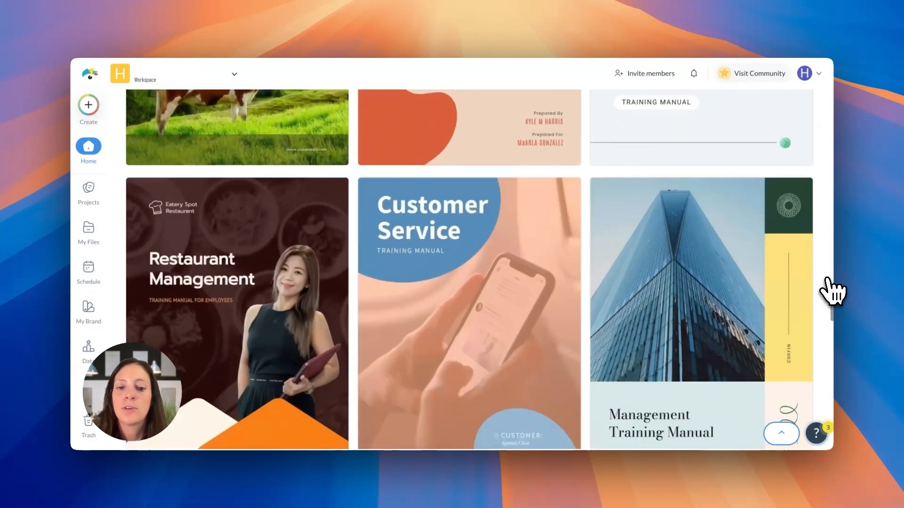
{"action": "scroll", "scroll_direction": "down", "scroll_amount": 3}
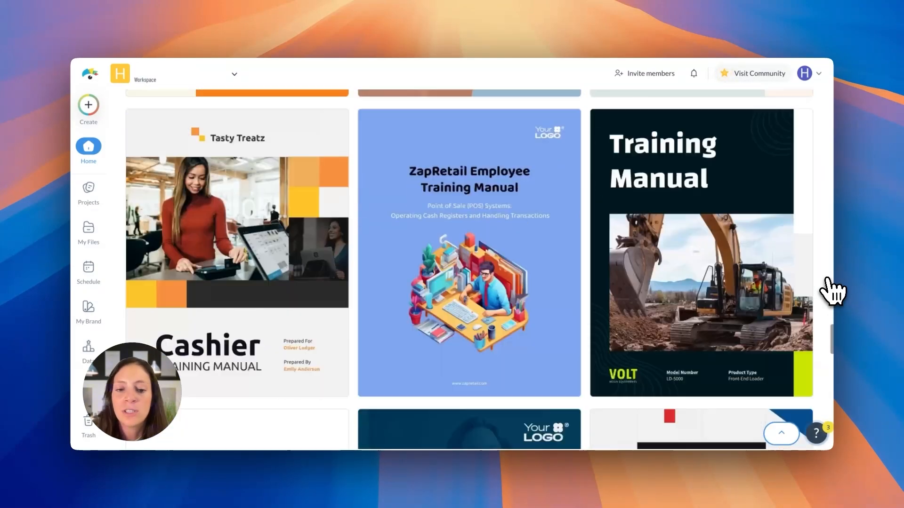
- Browse the Training Manuals templates, then switch to Case Studies
{"action": "left_click", "coordinate": [88, 106]}
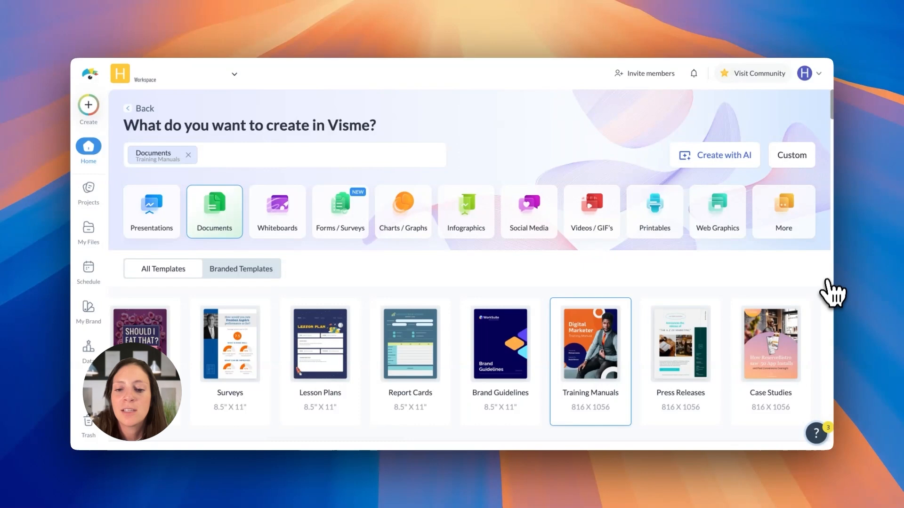
{"action": "scroll", "scroll_direction": "down", "scroll_amount": 3}
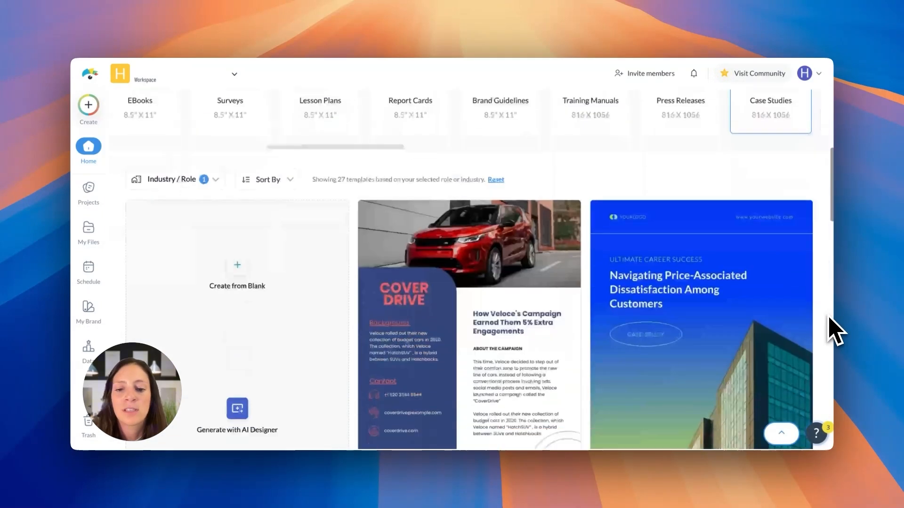
{"action": "scroll", "scroll_direction": "down", "scroll_amount": 3}
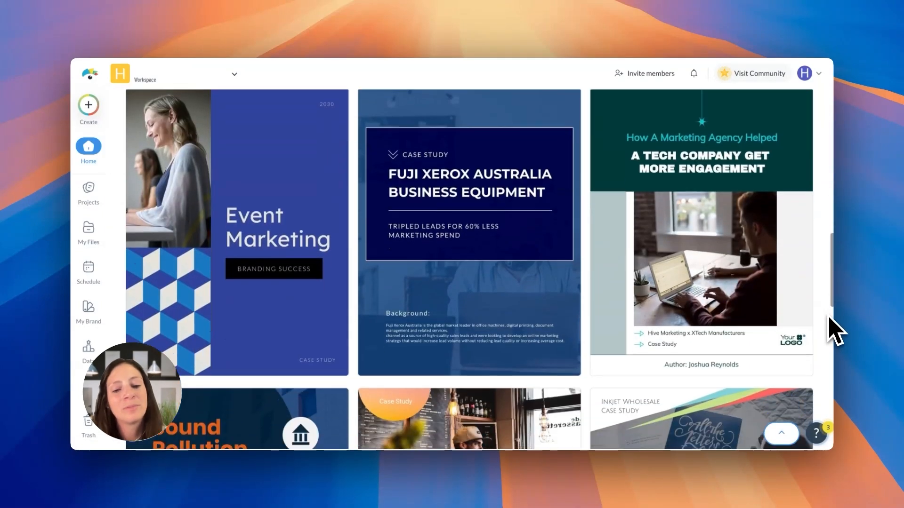
{"action": "left_click", "coordinate": [88, 192]}
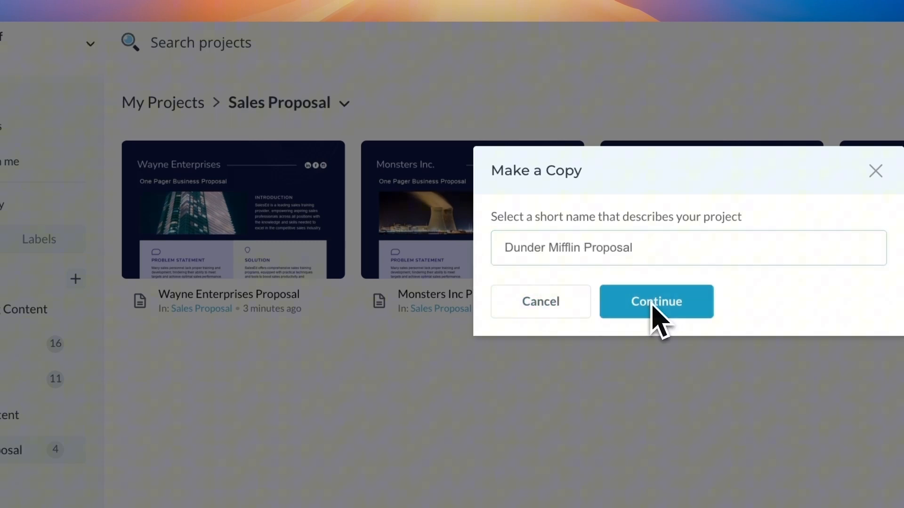
- Confirm the Wayne Enterprises copy named 'Dunder Mifflin Proposal' and open it in the editor
{"action": "left_click", "coordinate": [655, 301]}
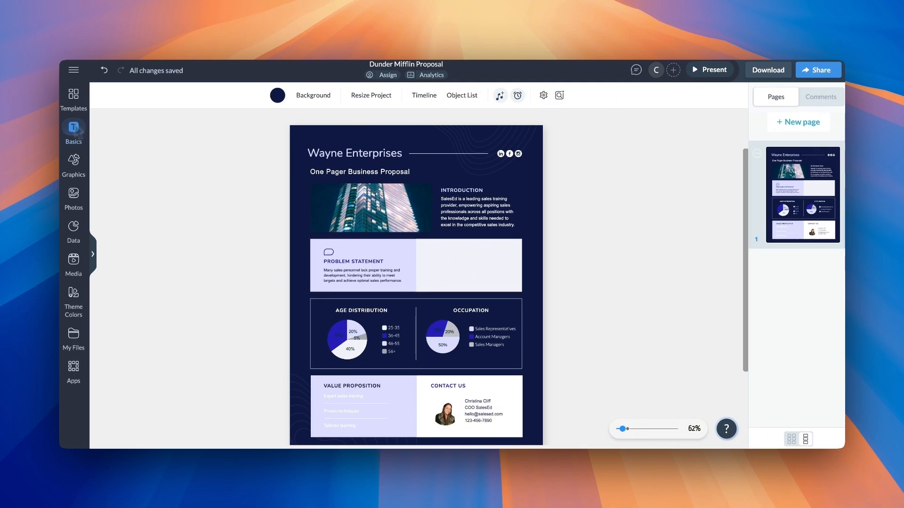
- Insert the saved icon block into the Problem Statement row, then check My Team Blocks
{"action": "left_click", "coordinate": [74, 131]}
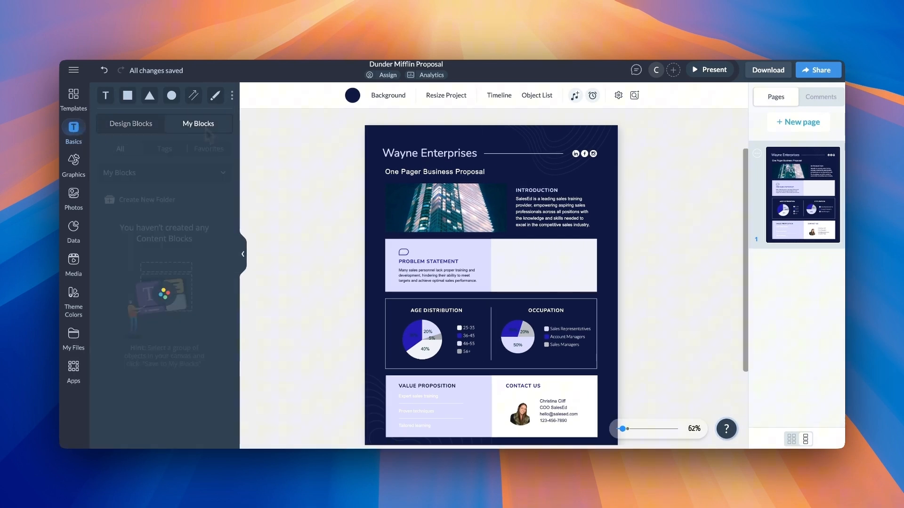
{"action": "left_click", "coordinate": [120, 149]}
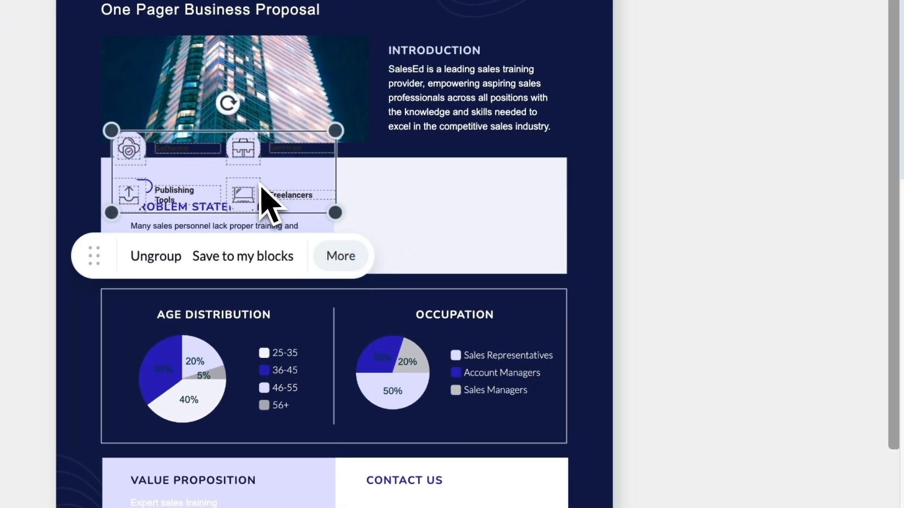
{"action": "left_click", "coordinate": [243, 256]}
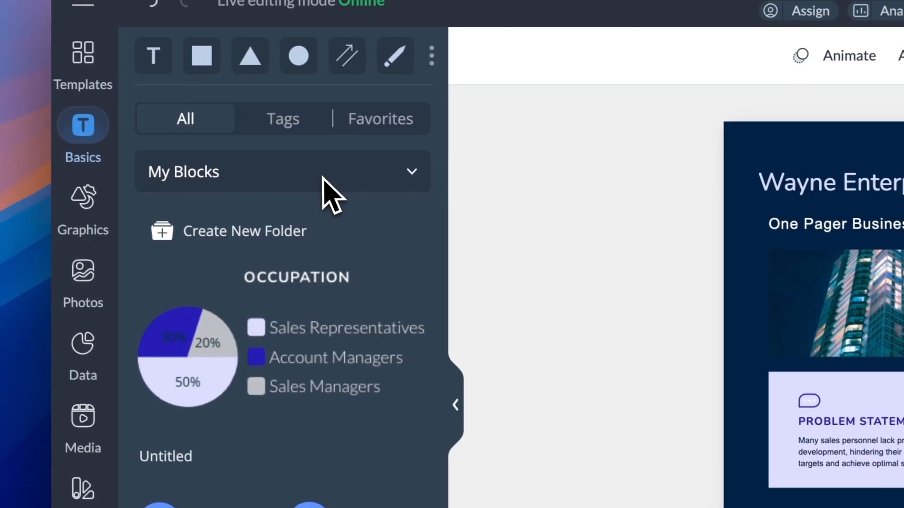
{"action": "left_click", "coordinate": [283, 171]}
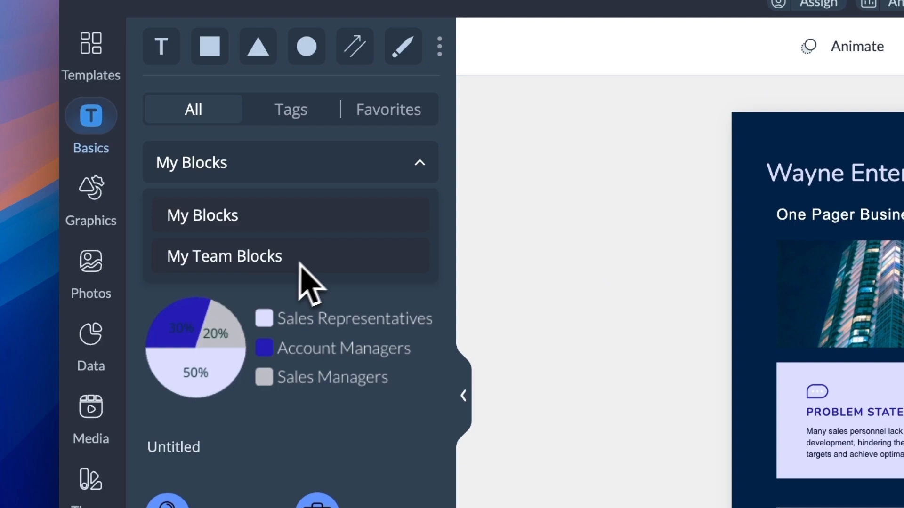
{"action": "left_click", "coordinate": [224, 256]}
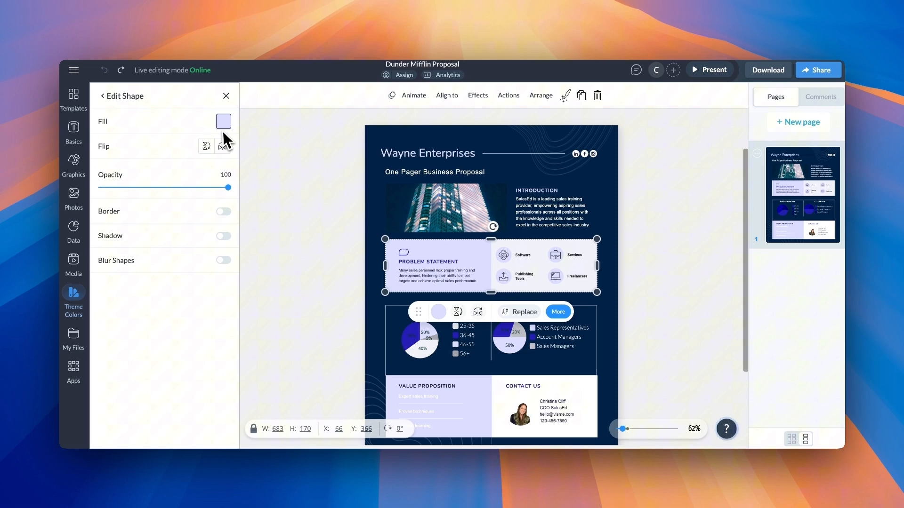
{"action": "left_click", "coordinate": [223, 121]}
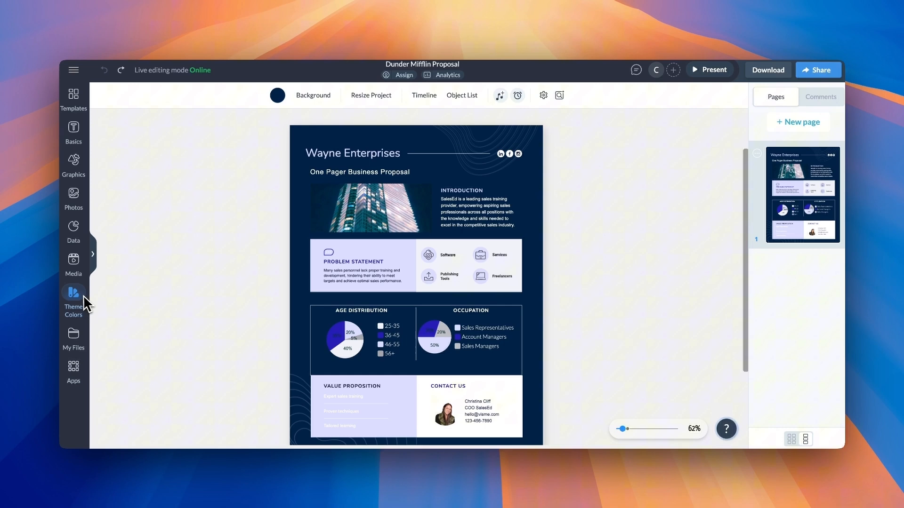
- Apply theme colour palettes to the proposal, turning the icon panel orange
{"action": "left_click", "coordinate": [74, 297]}
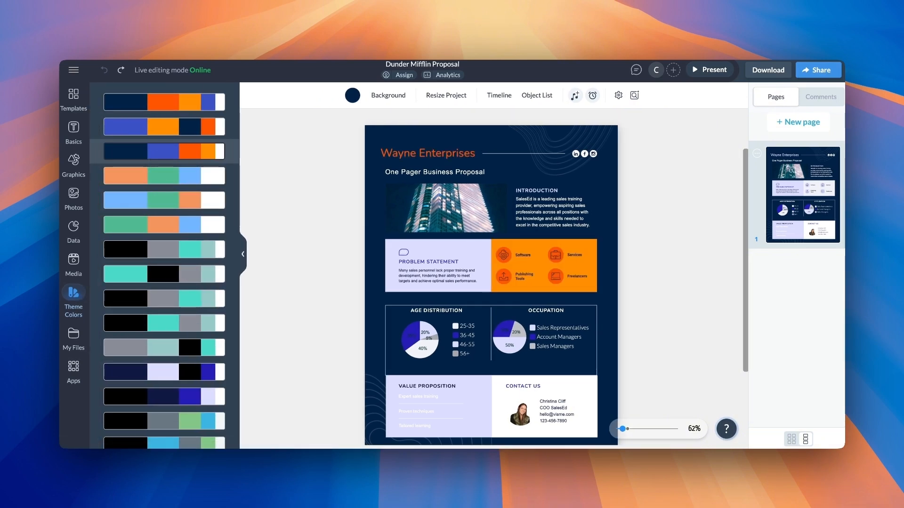
{"action": "left_click", "coordinate": [164, 151]}
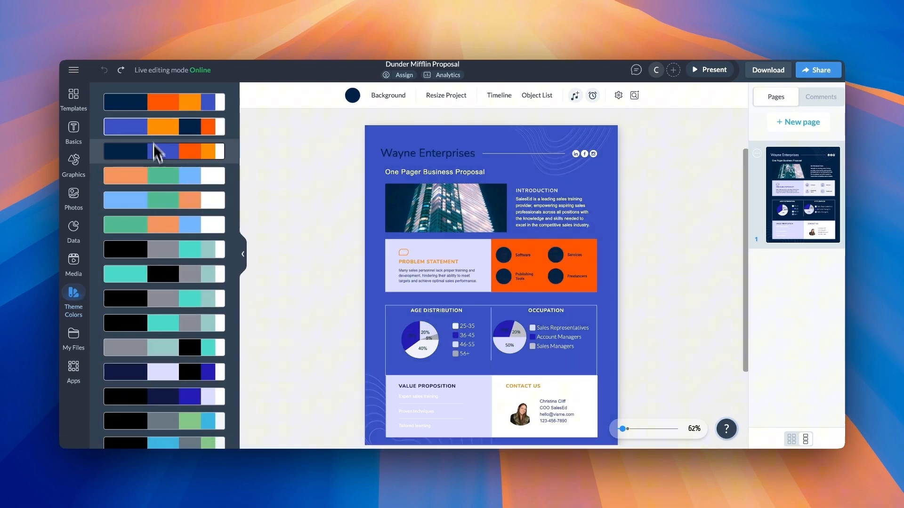
{"action": "left_click", "coordinate": [164, 151]}
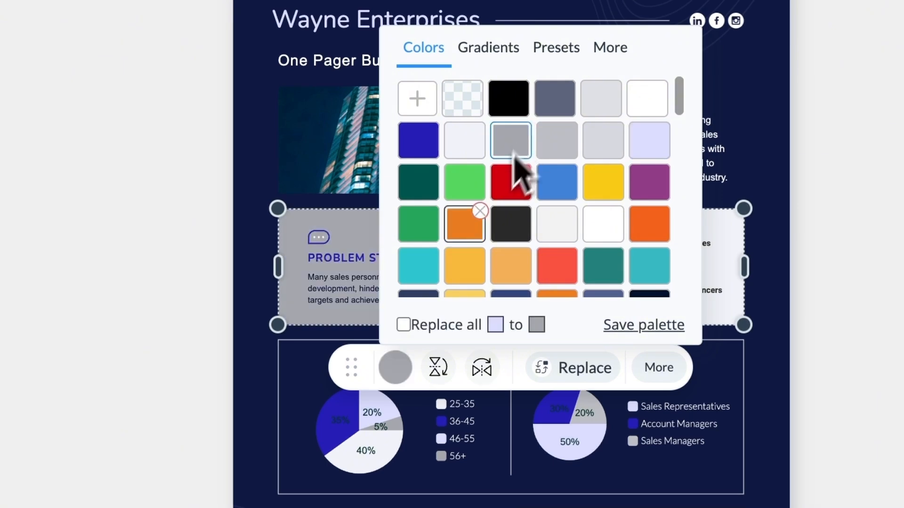
{"action": "mouse_move", "coordinate": [472, 358]}
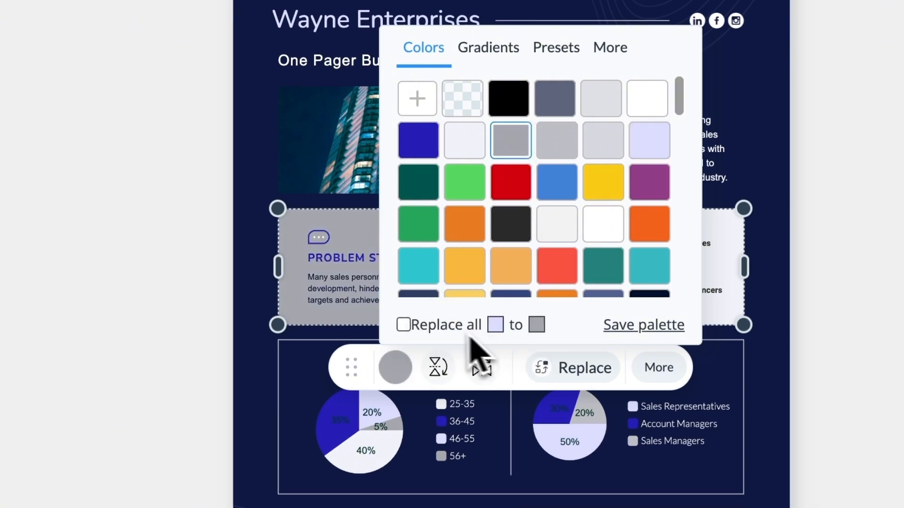
- Dismiss the grey fill preview so the Problem Statement panel stays lavender
{"action": "left_click", "coordinate": [403, 324]}
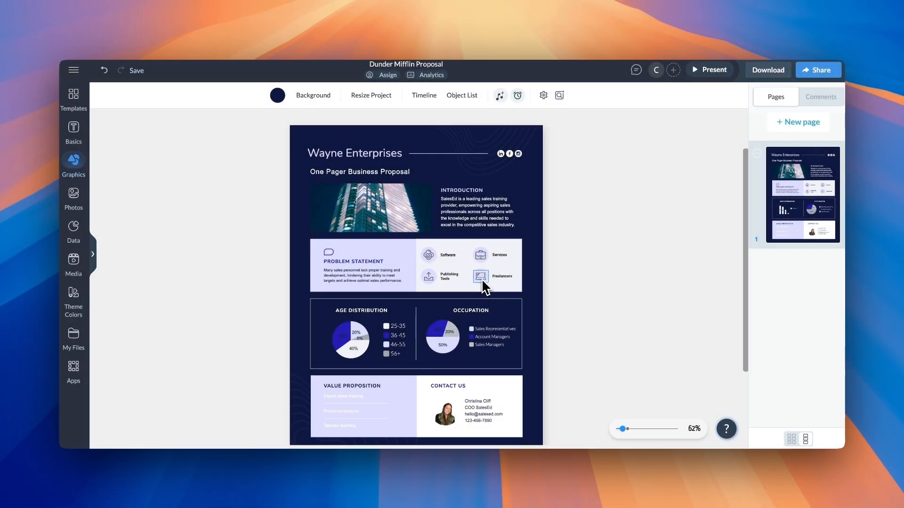
- Select the skyscraper photo and bring up the Photos library for a replacement
{"action": "left_click", "coordinate": [73, 165]}
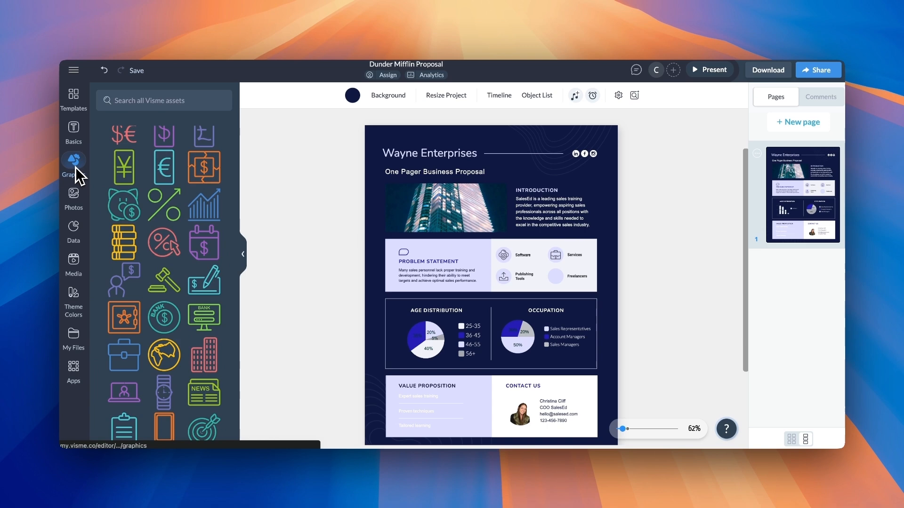
{"action": "left_click", "coordinate": [483, 260]}
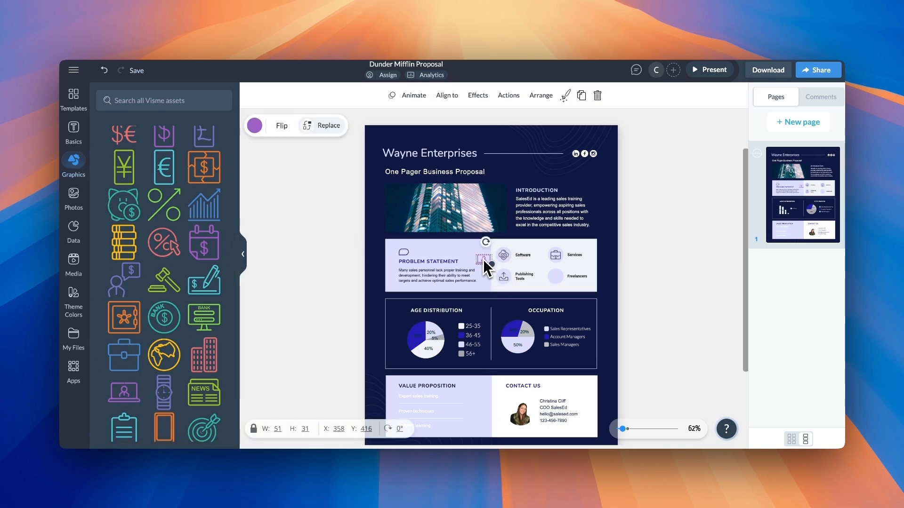
{"action": "left_click", "coordinate": [73, 198]}
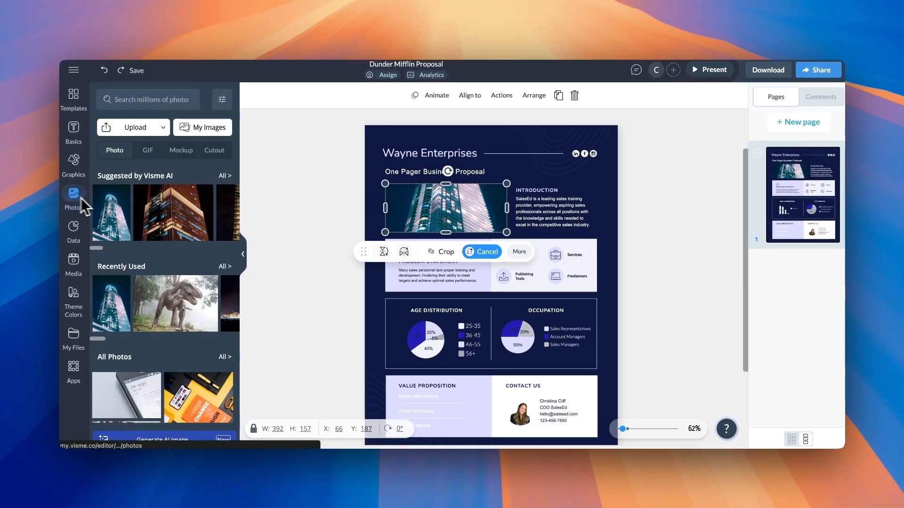
{"action": "left_click", "coordinate": [225, 357]}
{"action": "type", "text": "Dunder Mifflin"}
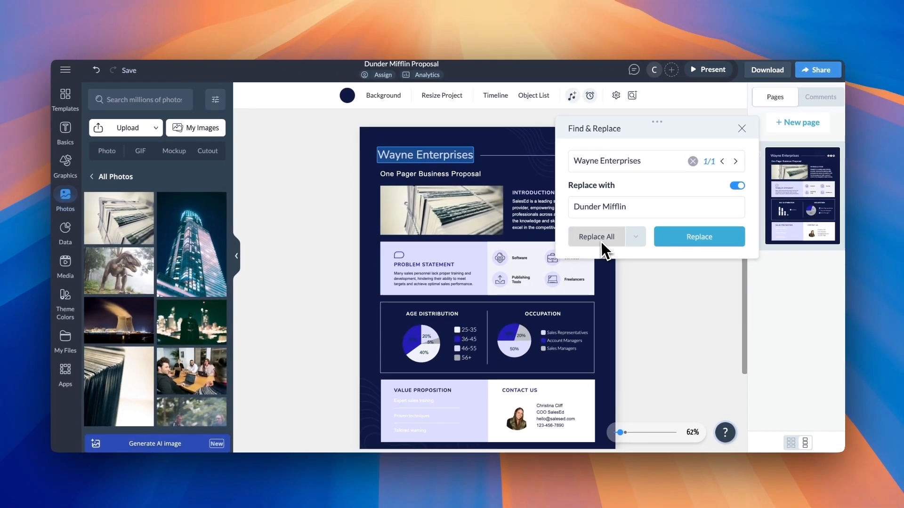
- Replace all 'Wayne Enterprises' with 'Dunder Mifflin' using Find & Replace
{"action": "left_click", "coordinate": [596, 236]}
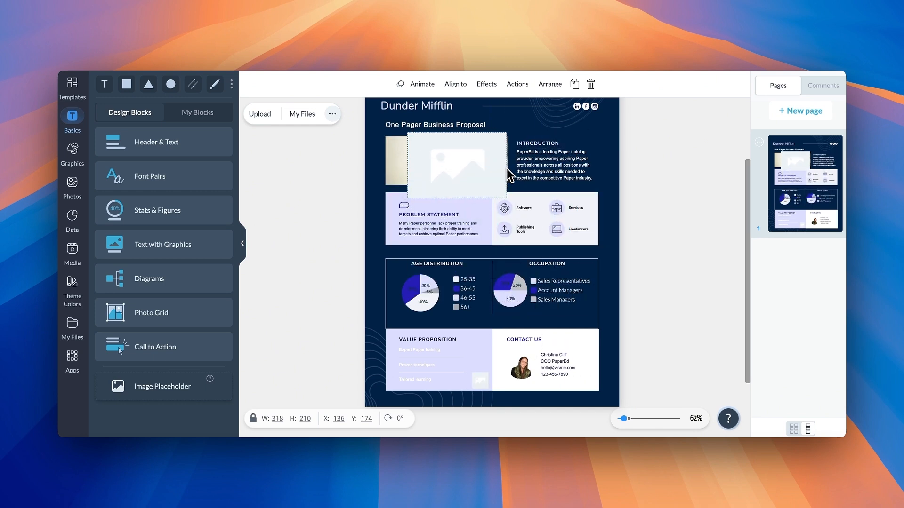
- Place an image placeholder over the intro photo and fill it with the Dunder Mifflin logo
{"action": "left_click", "coordinate": [455, 165]}
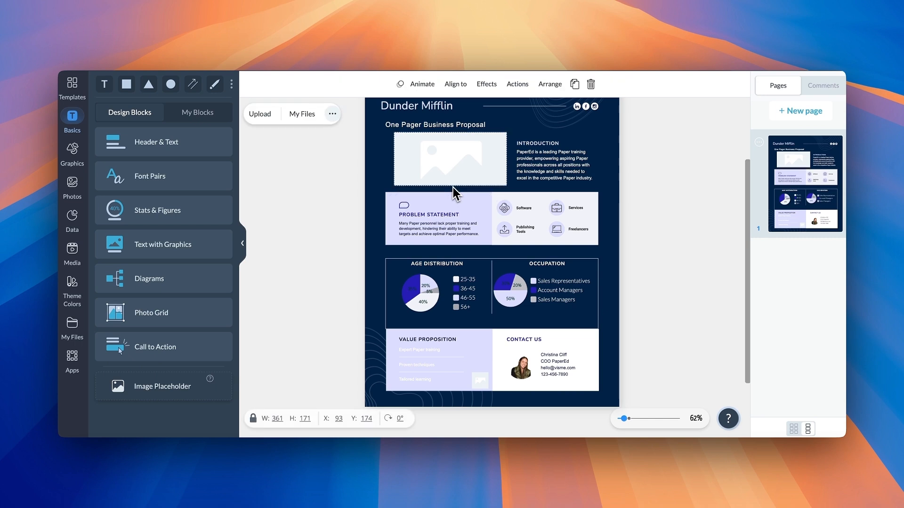
{"action": "left_click", "coordinate": [450, 160]}
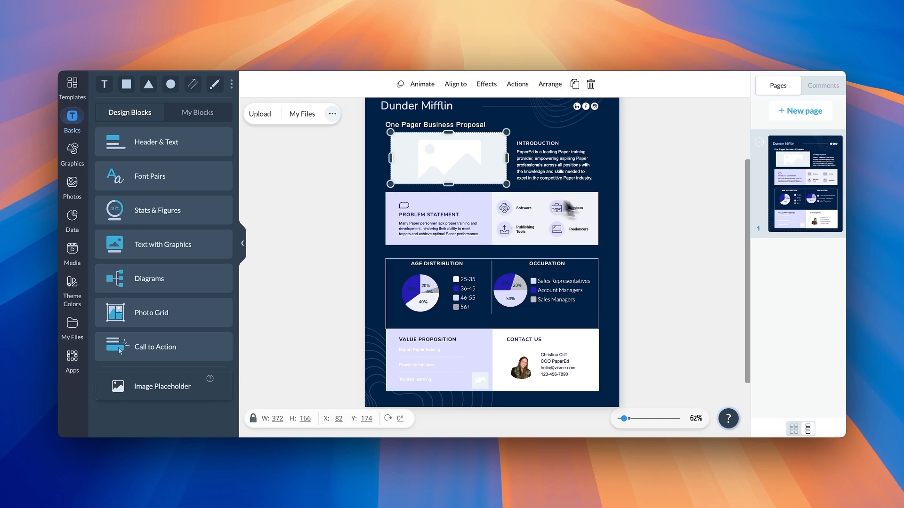
{"action": "left_click", "coordinate": [72, 329]}
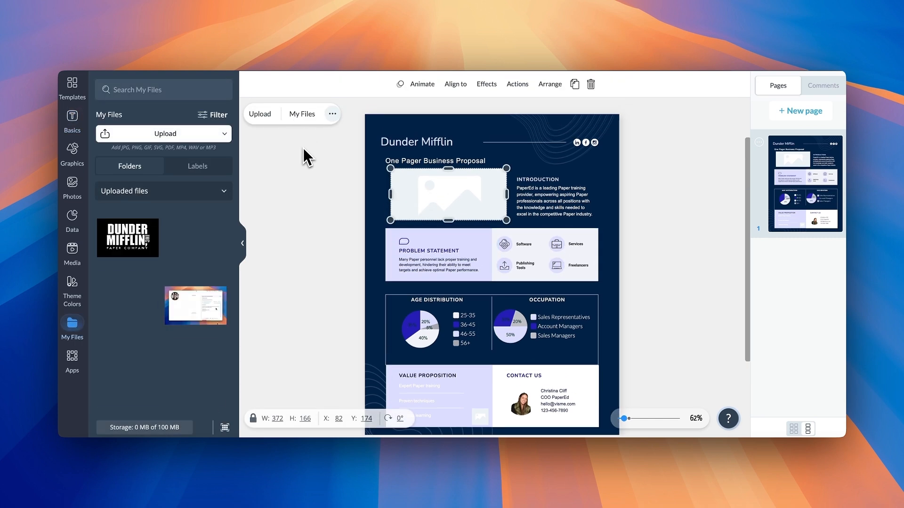
{"action": "left_click", "coordinate": [448, 194]}
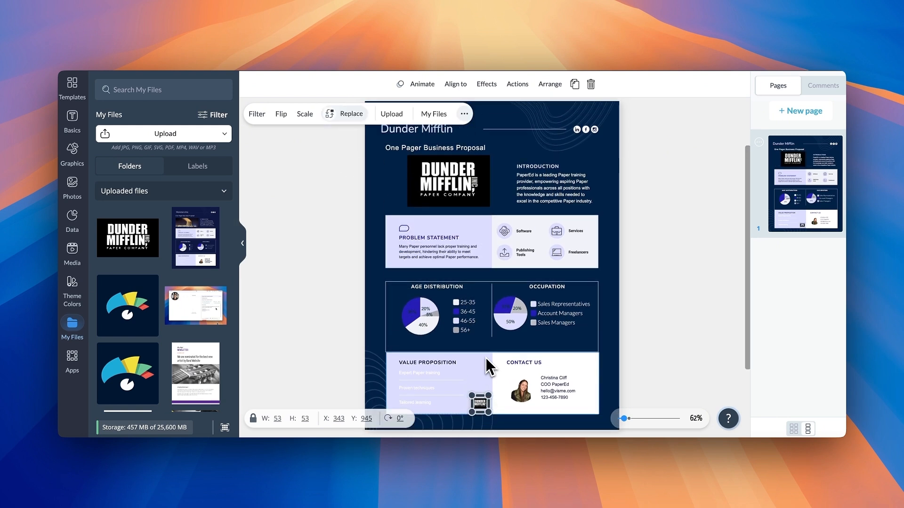
{"action": "left_click", "coordinate": [448, 180]}
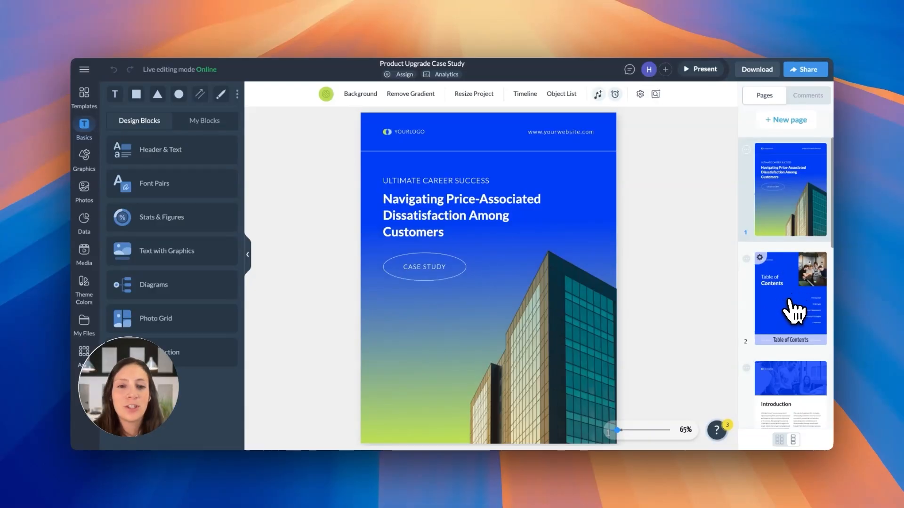
- Step through pages to the Conclusion page and list the Stats & Figures blocks
{"action": "left_click", "coordinate": [790, 392]}
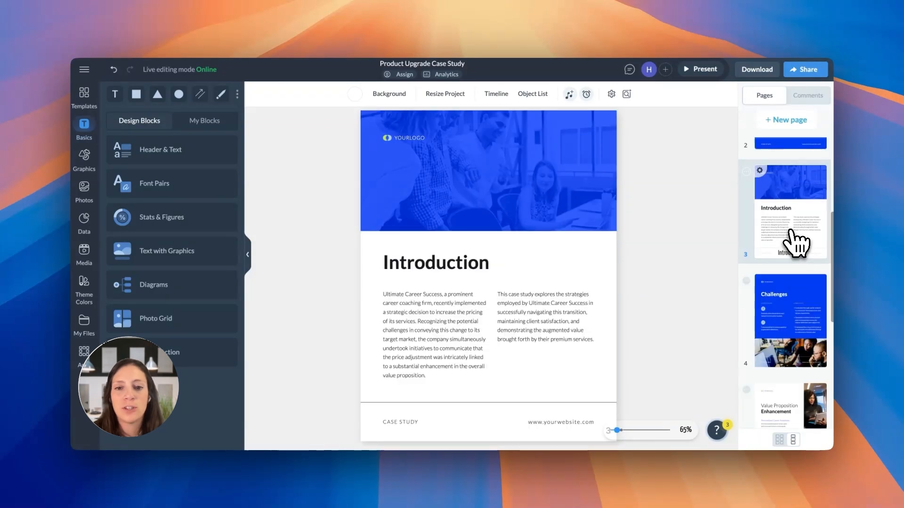
{"action": "left_click", "coordinate": [790, 319]}
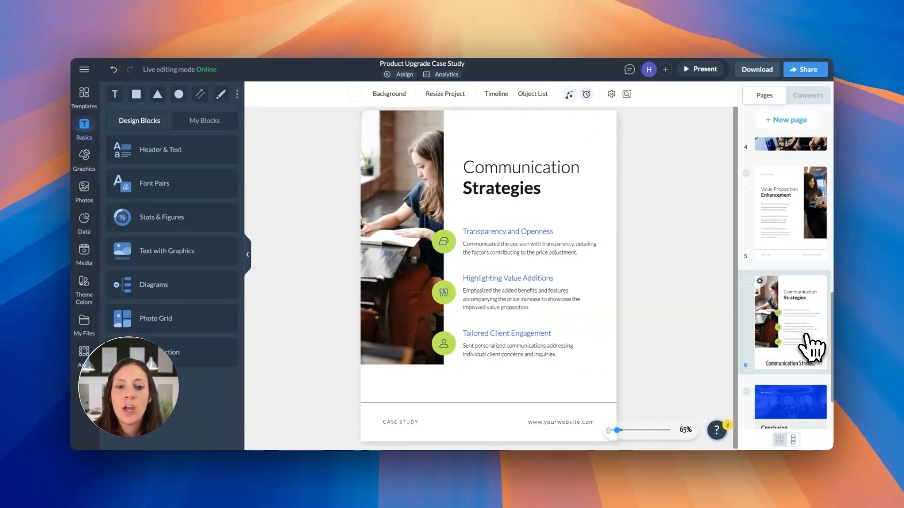
{"action": "left_click", "coordinate": [790, 403]}
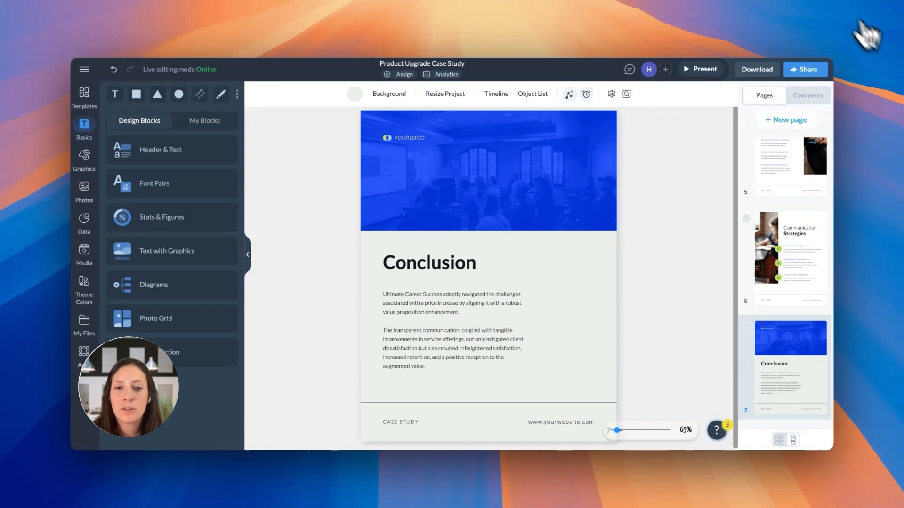
{"action": "mouse_move", "coordinate": [255, 36]}
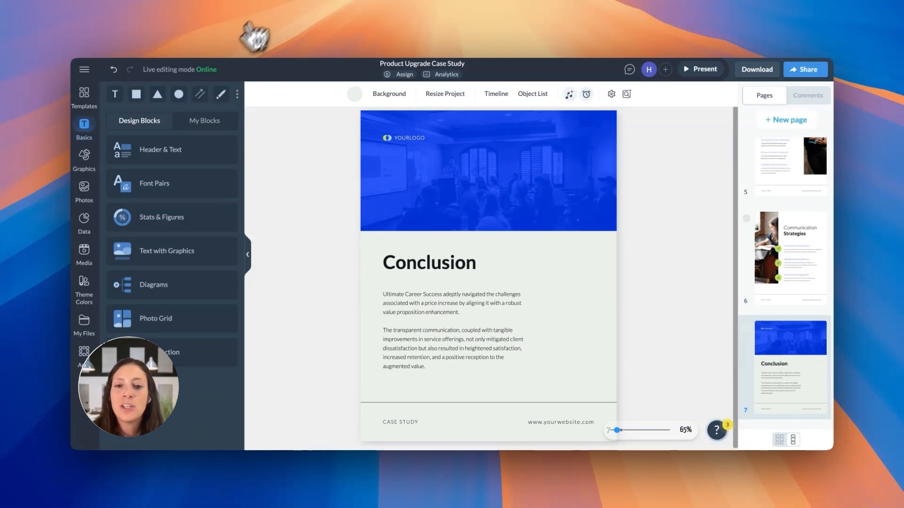
{"action": "left_click", "coordinate": [160, 149]}
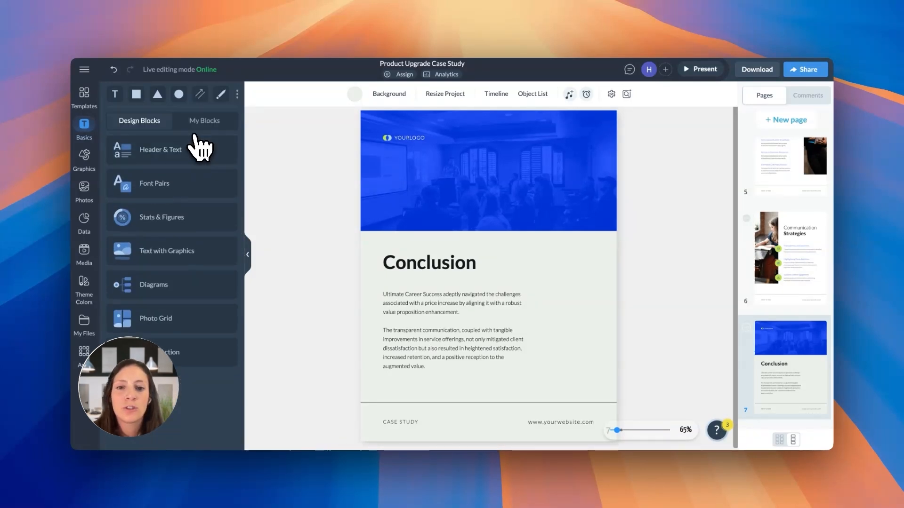
{"action": "left_click", "coordinate": [162, 216]}
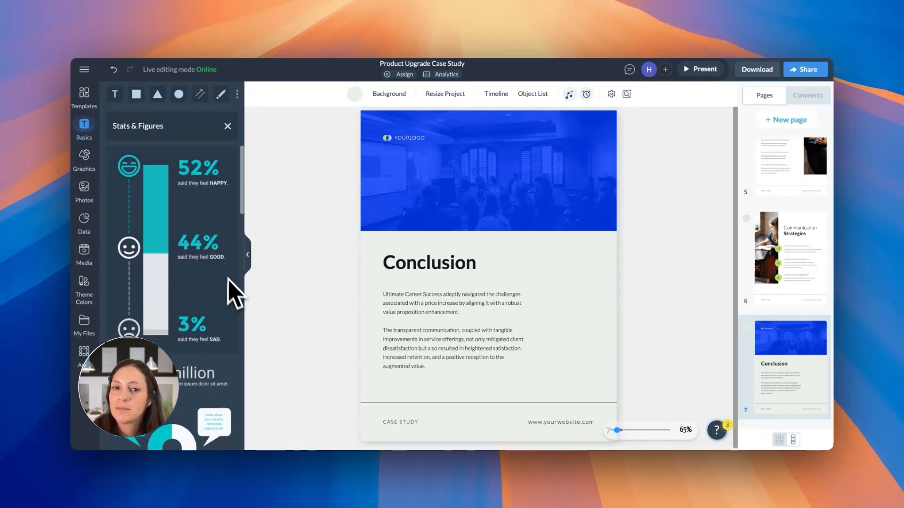
{"action": "scroll", "scroll_direction": "down", "scroll_amount": 3}
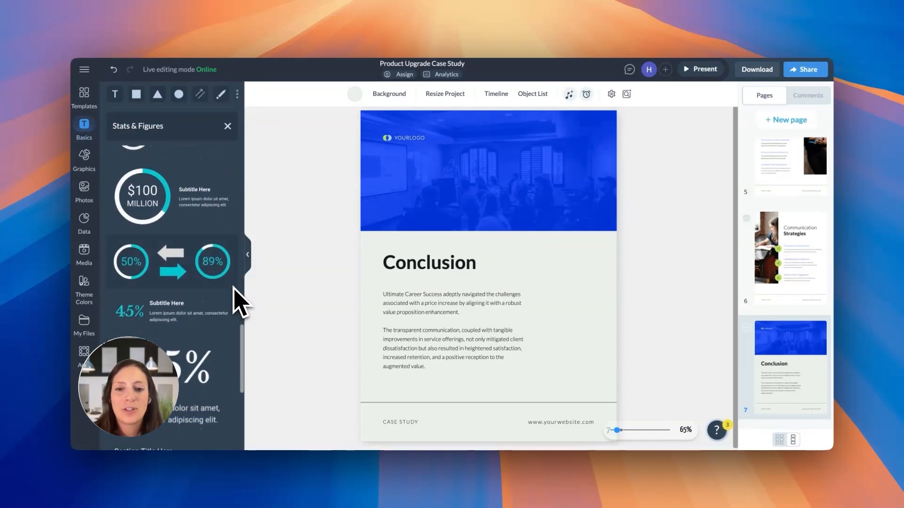